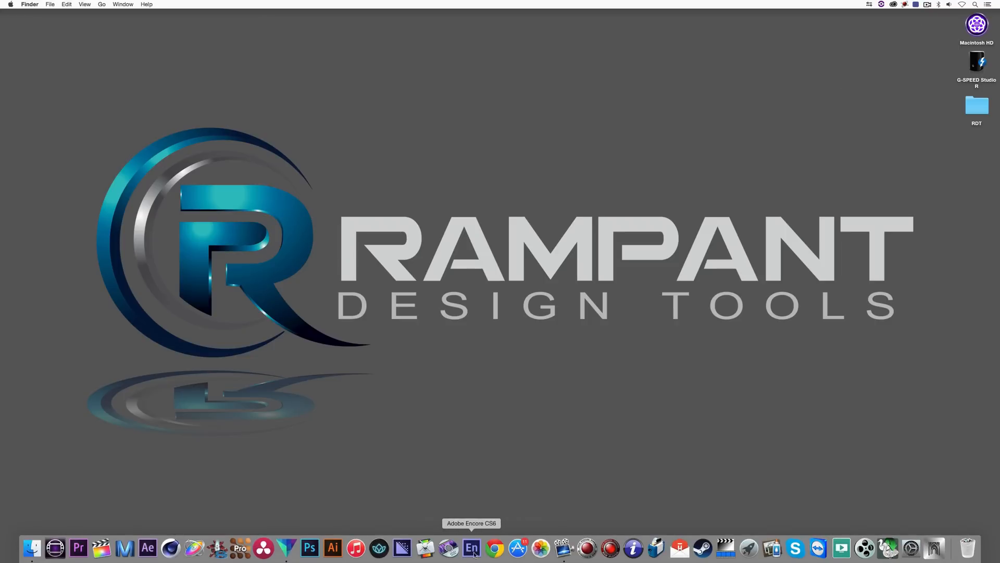
# - Load 4kfree.com in Chrome and scroll through the Rampant free 4K effects sign-up page
pyautogui.click(494, 547)
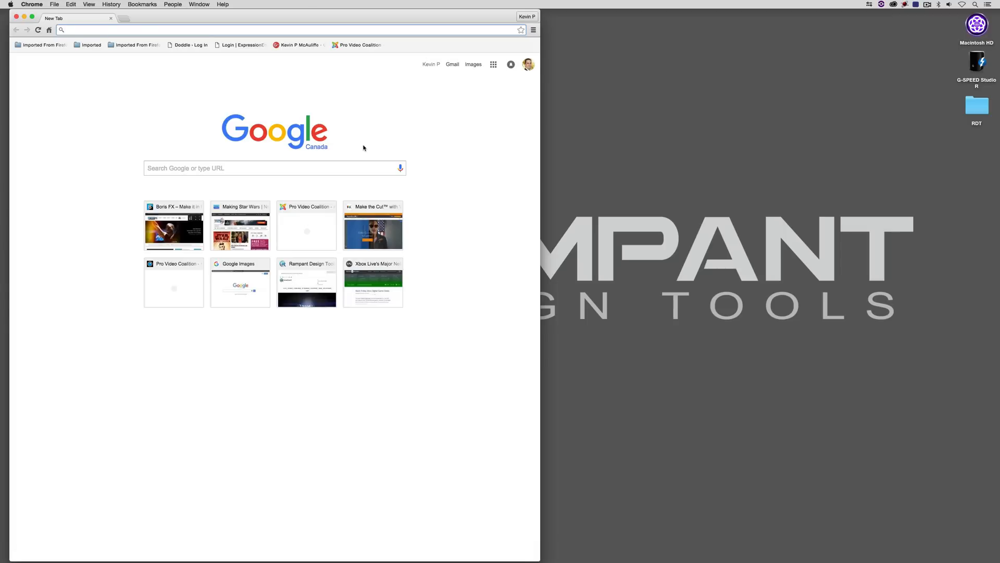
pyautogui.write('4kfree.com')
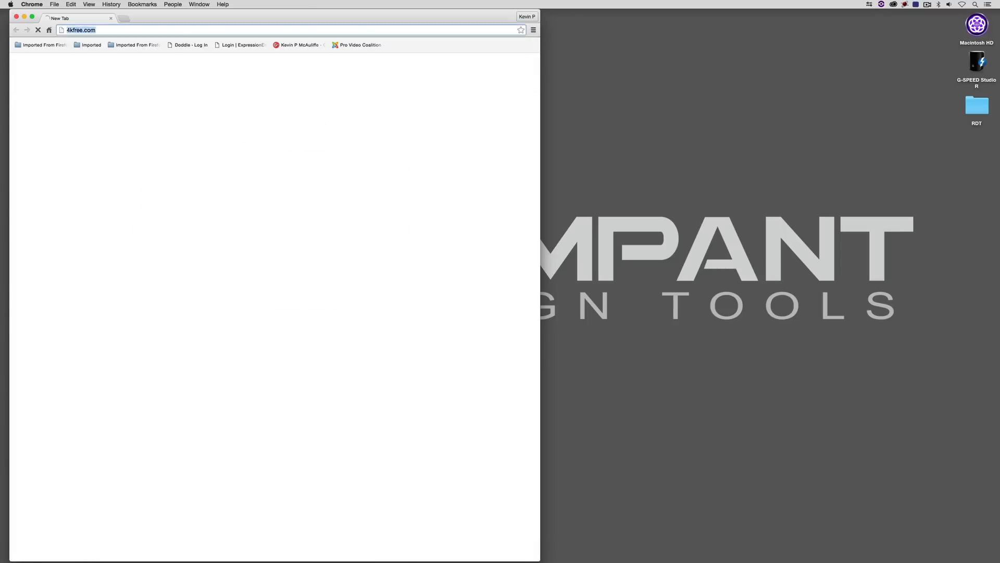
pyautogui.press('Return')
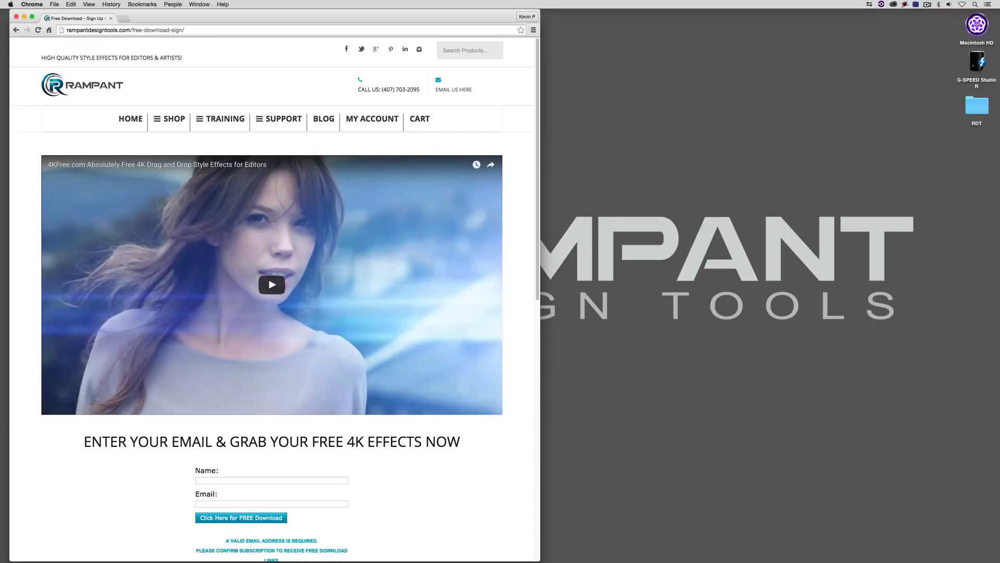
pyautogui.scroll(-3)
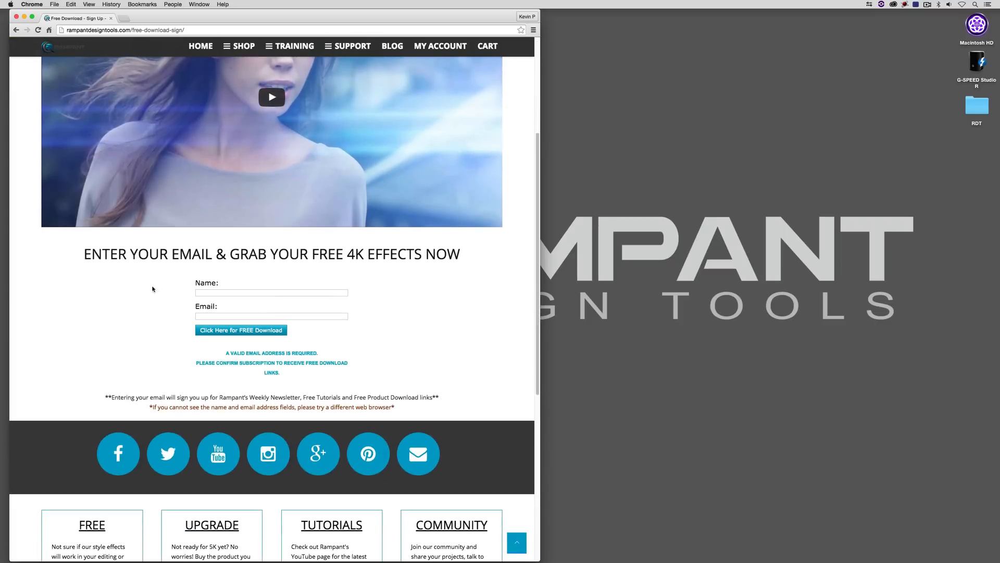
pyautogui.moveTo(190, 279)
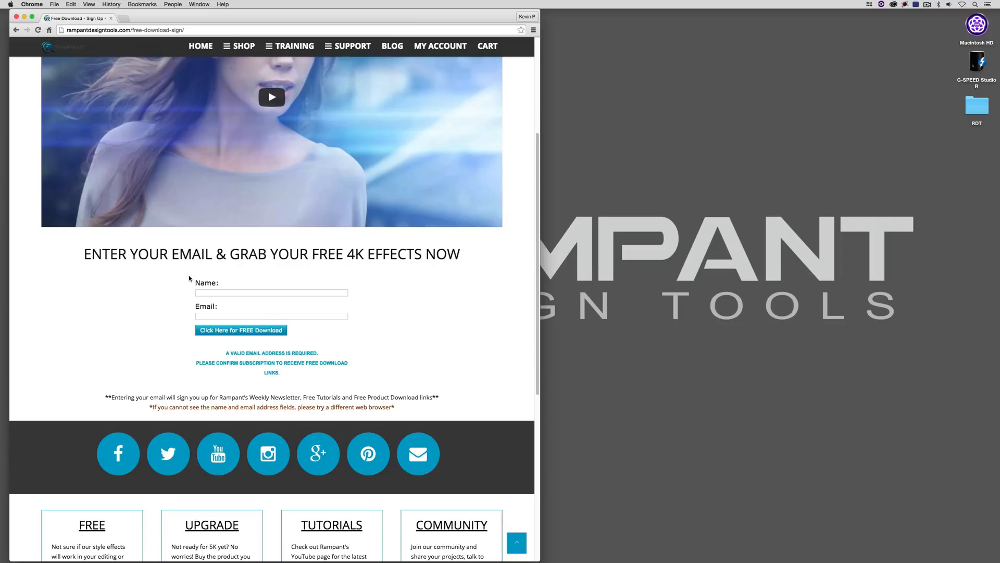
pyautogui.scroll(3)
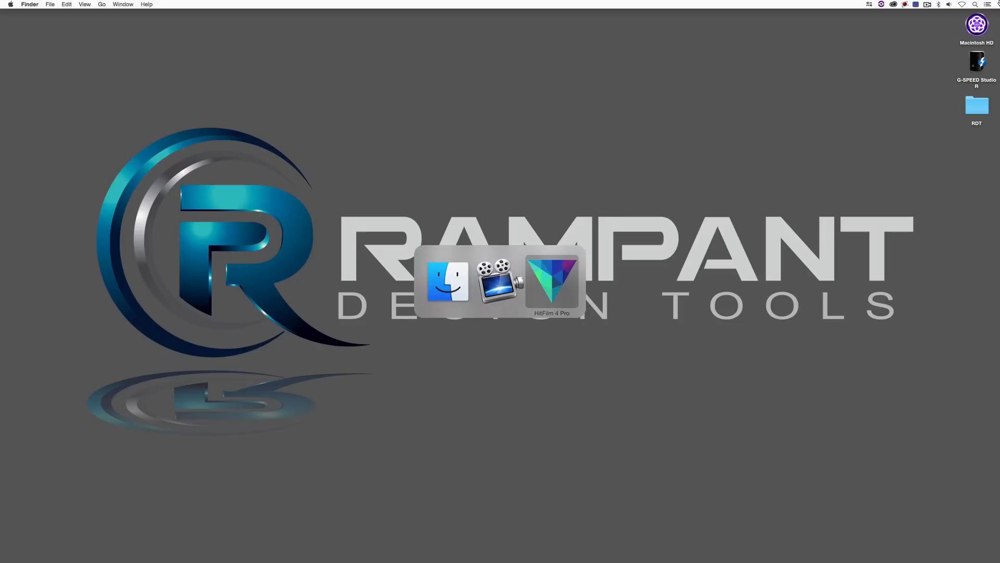
# - Switch to the motorcycle race edit and set the Viewer zoom to Scale to Fit
pyautogui.click(552, 281)
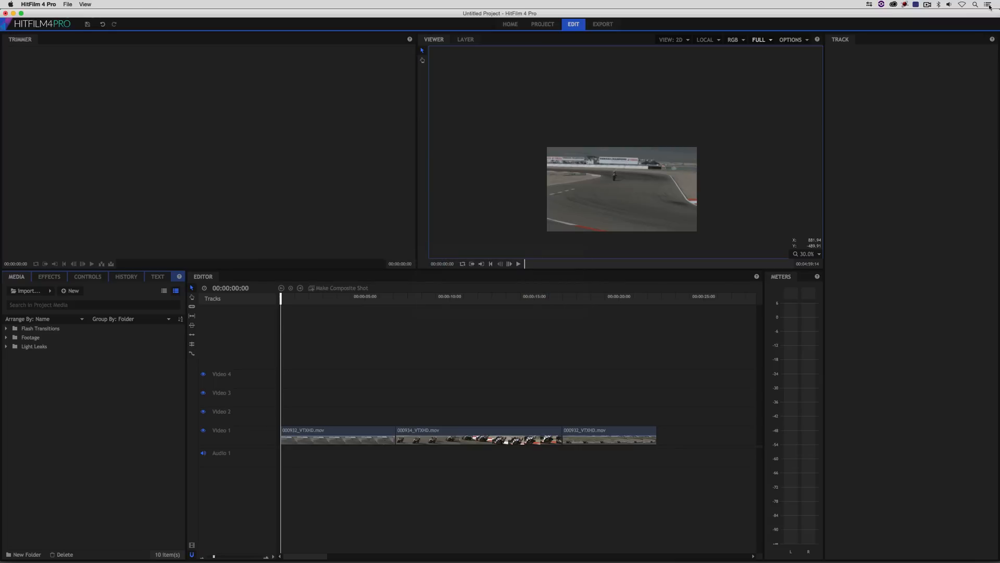
pyautogui.moveTo(582, 139)
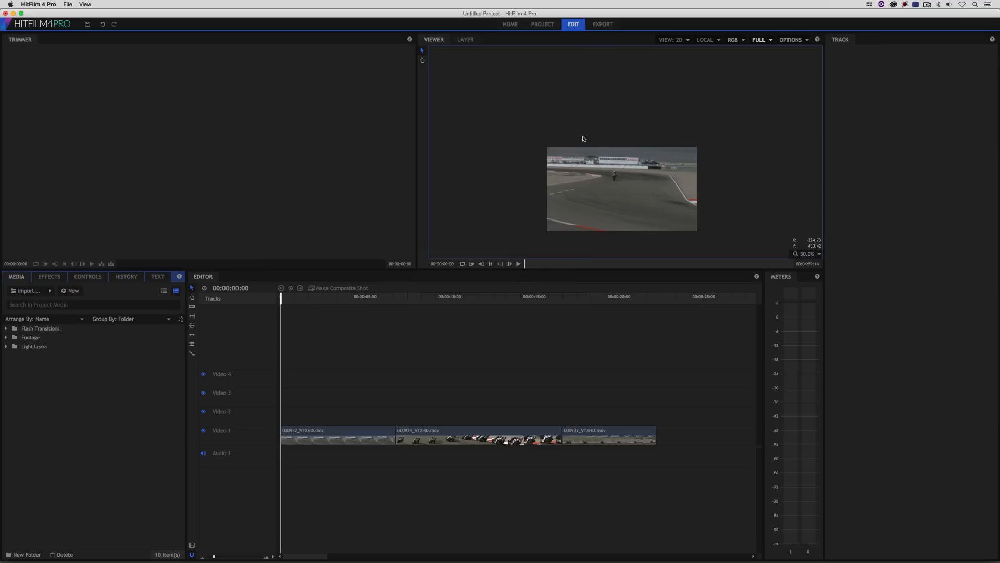
pyautogui.moveTo(753, 232)
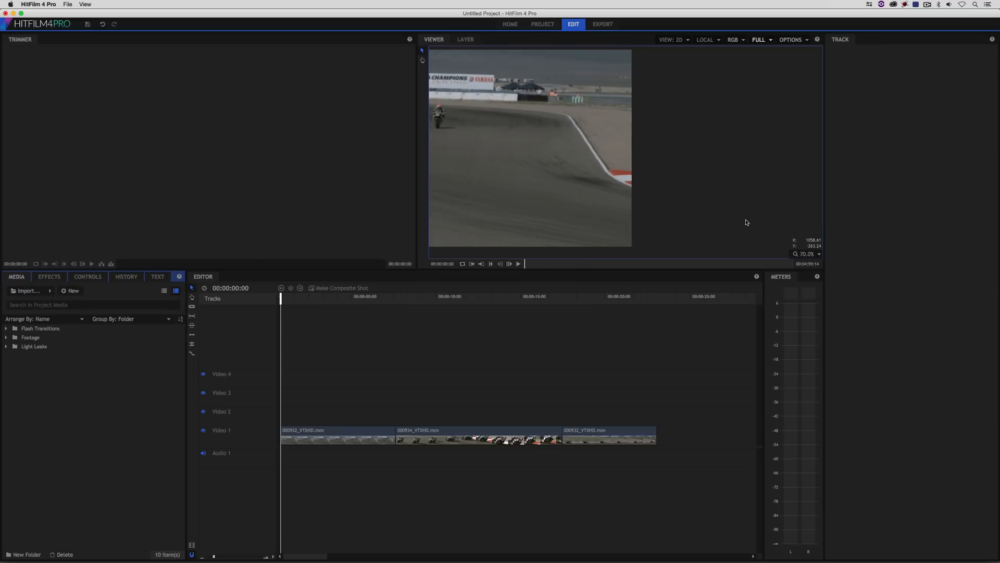
pyautogui.click(818, 253)
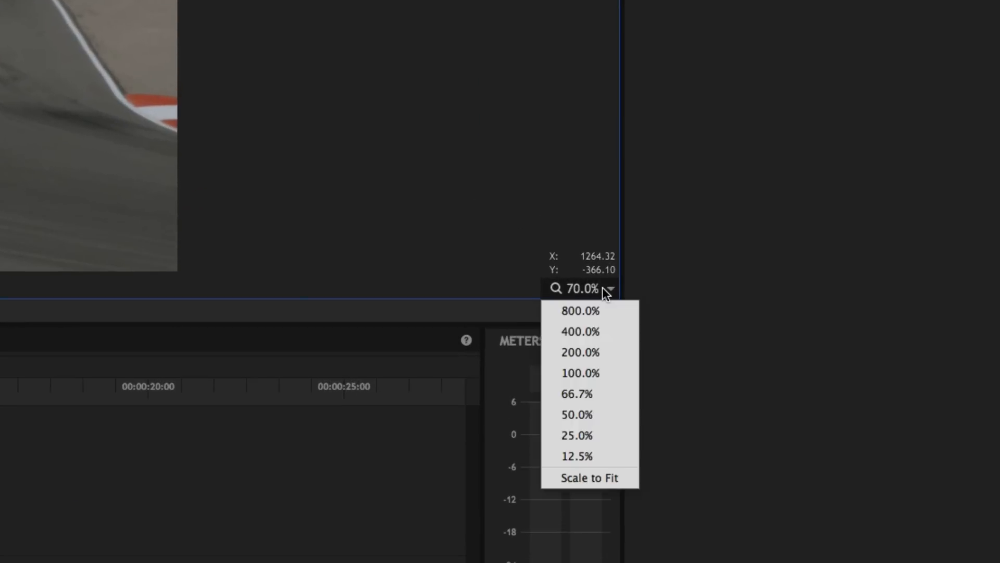
pyautogui.moveTo(595, 503)
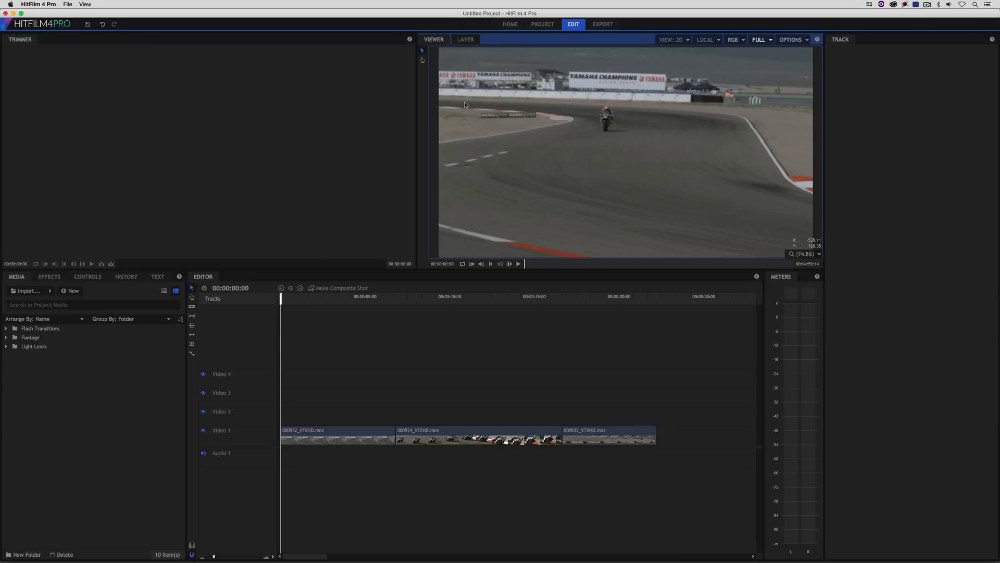
pyautogui.click(518, 264)
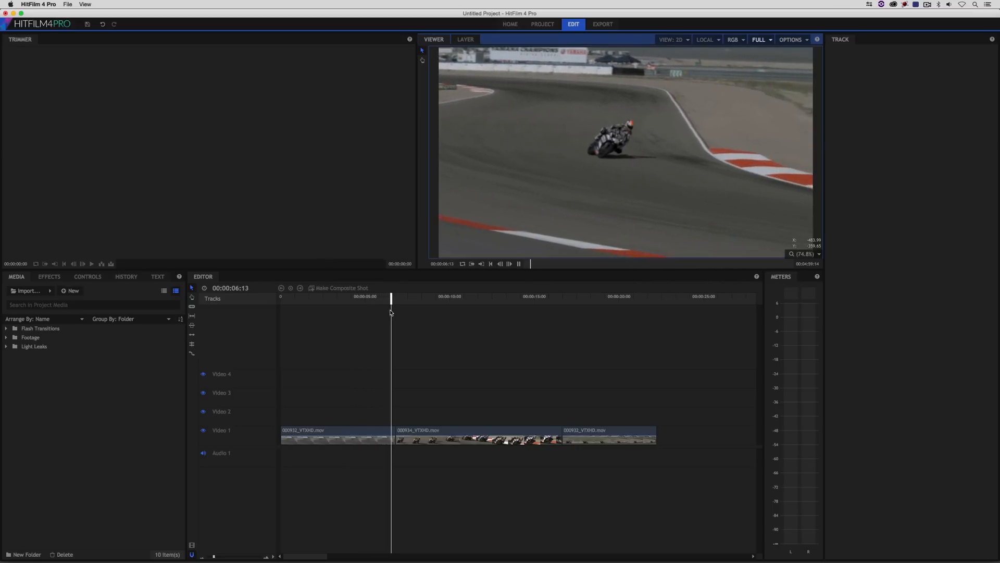
pyautogui.click(426, 297)
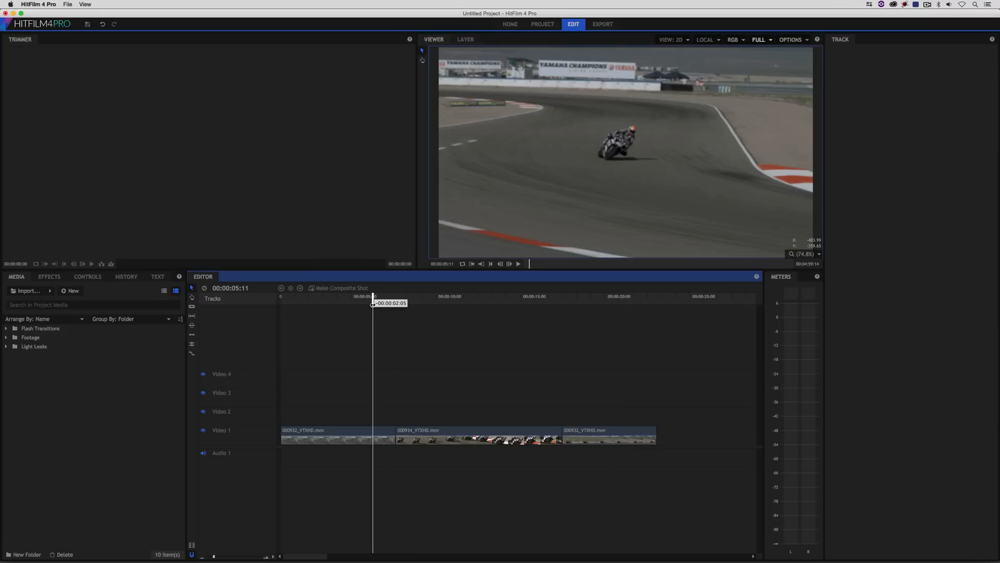
pyautogui.click(518, 264)
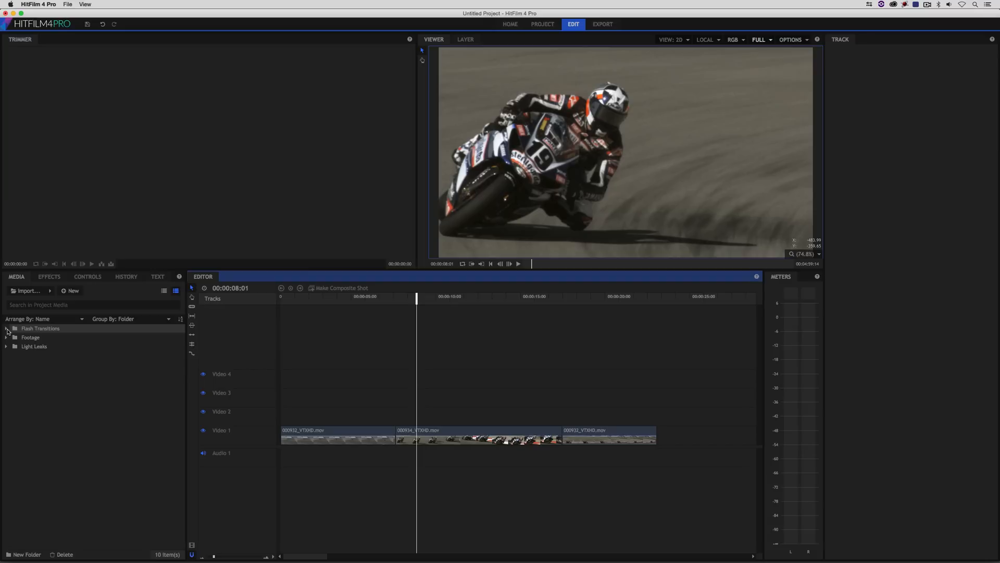
# - Expand the Flash Transitions folder and preview Rampant_4K_Flash_Transitions_005 in the Trimmer
pyautogui.click(7, 328)
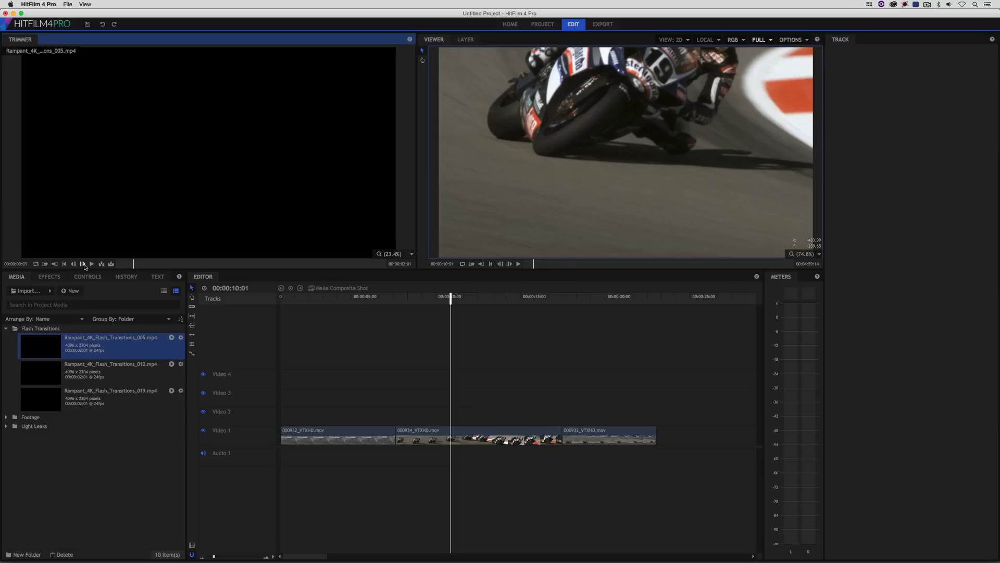
pyautogui.click(92, 264)
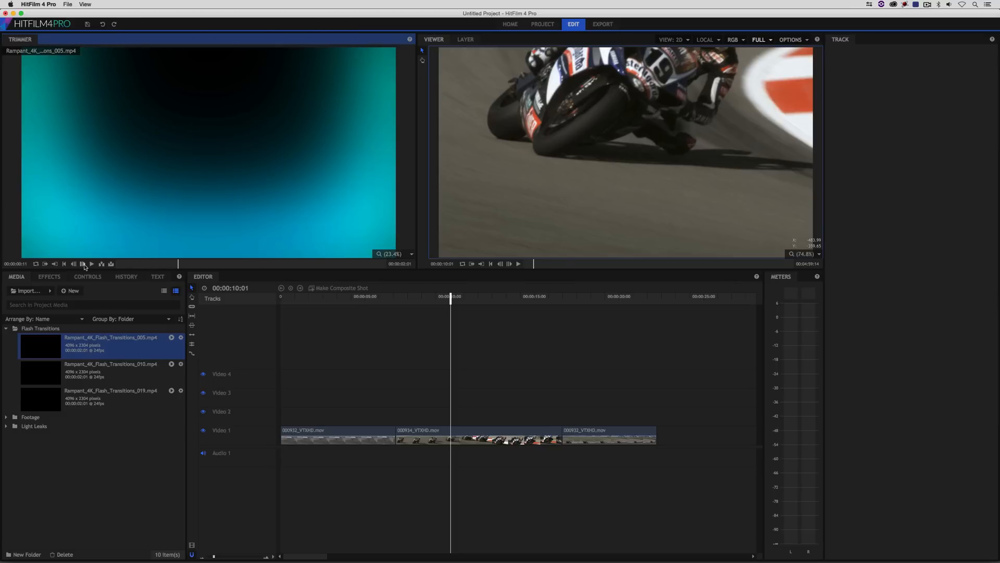
pyautogui.click(91, 263)
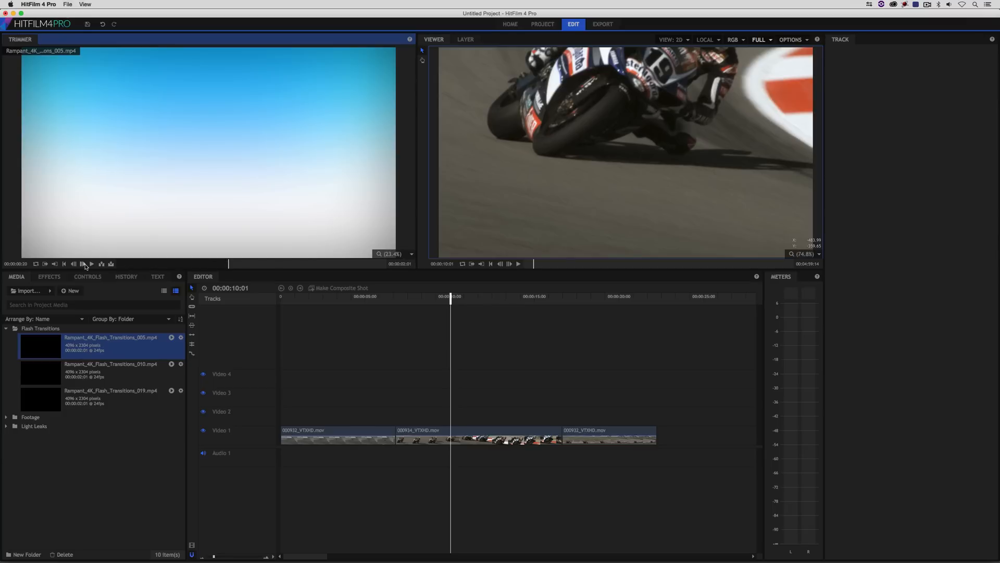
pyautogui.moveTo(233, 260)
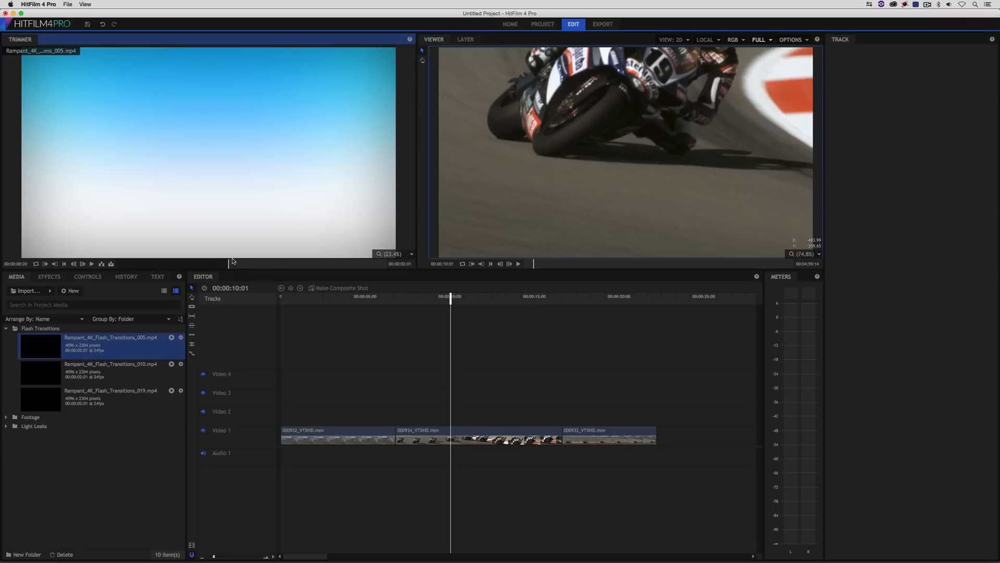
pyautogui.moveTo(182, 284)
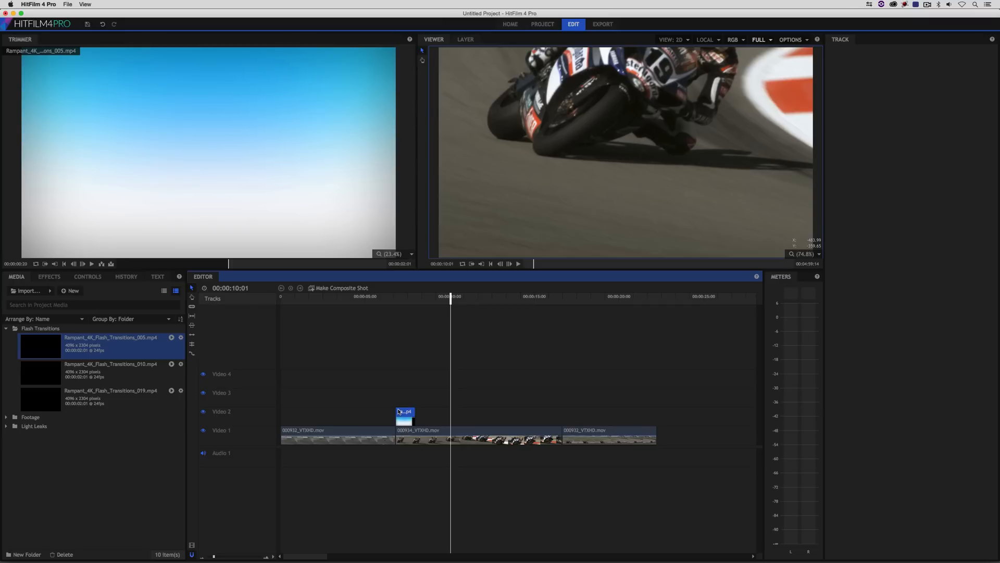
pyautogui.moveTo(322, 365)
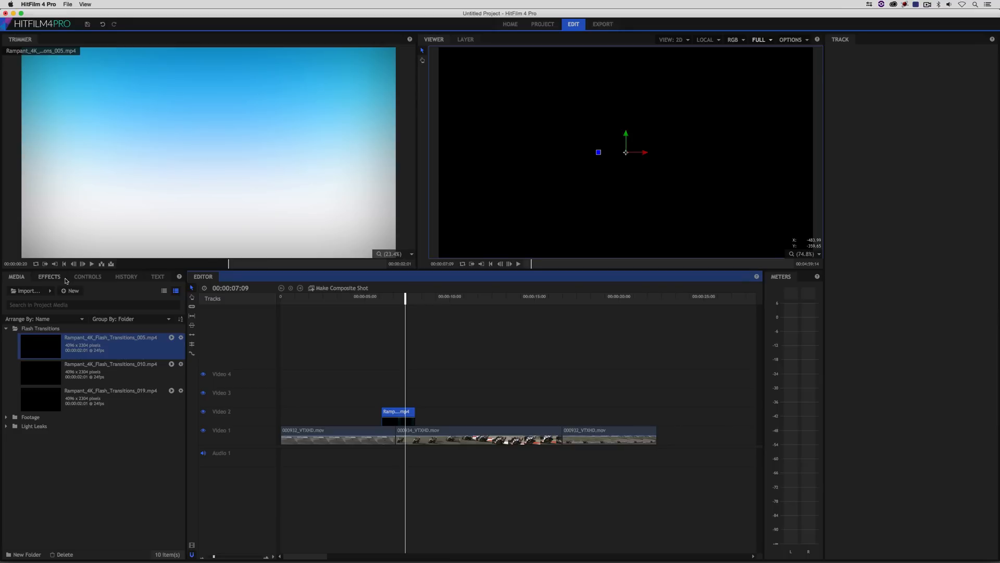
# - Inspect the flash clip's transform settings and play the edit through the first-cut flash
pyautogui.click(88, 276)
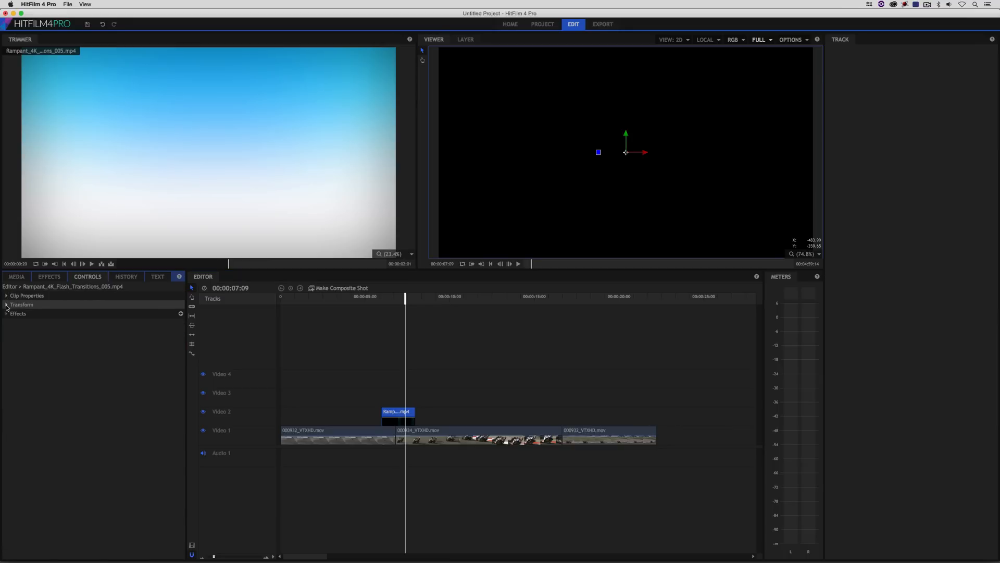
pyautogui.click(6, 304)
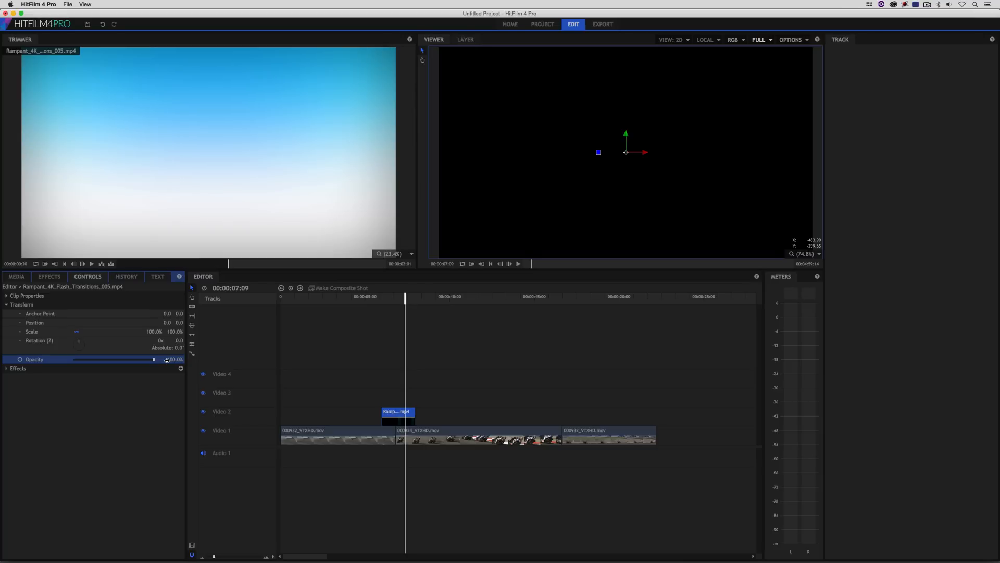
pyautogui.rightClick(397, 411)
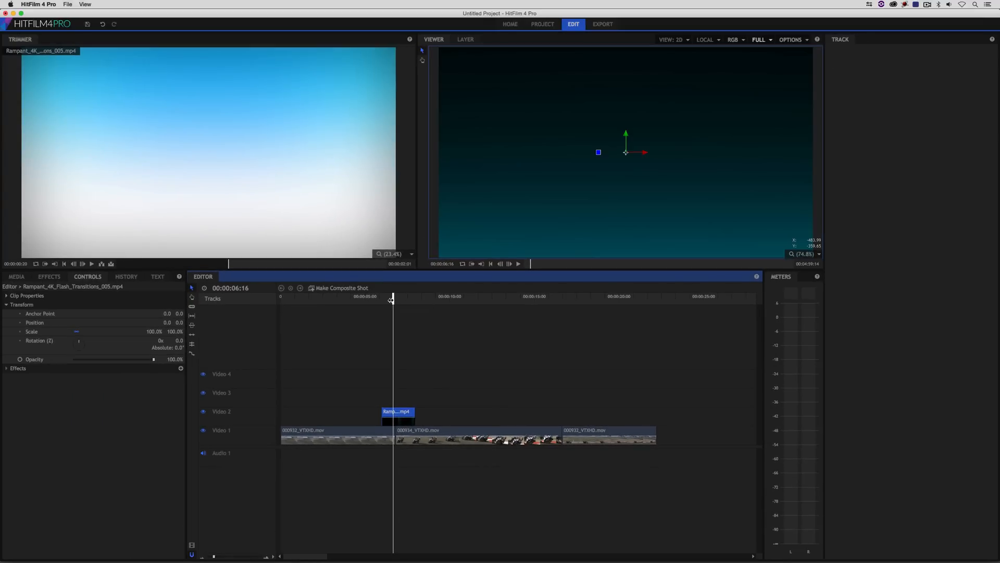
pyautogui.moveTo(497, 161)
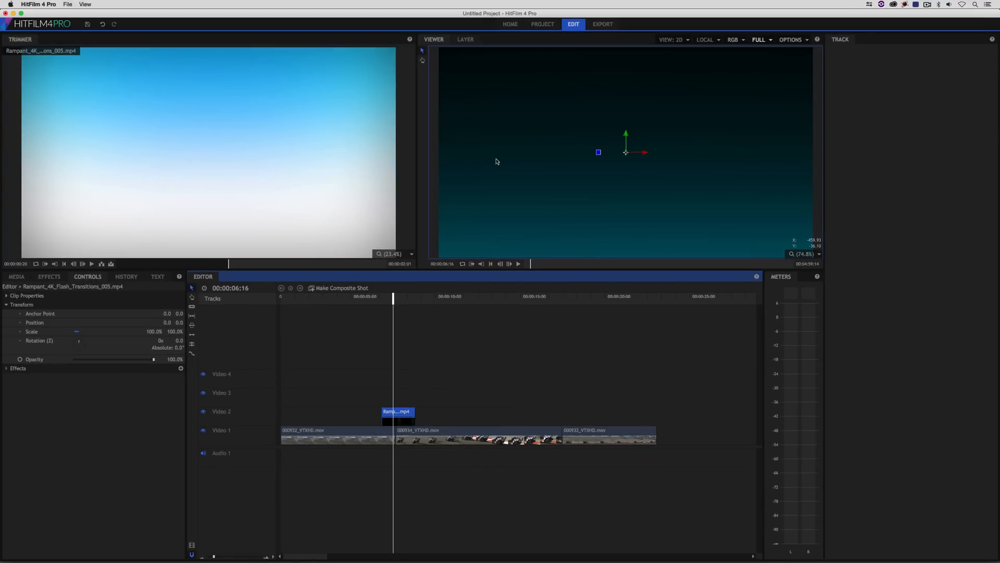
pyautogui.moveTo(661, 143)
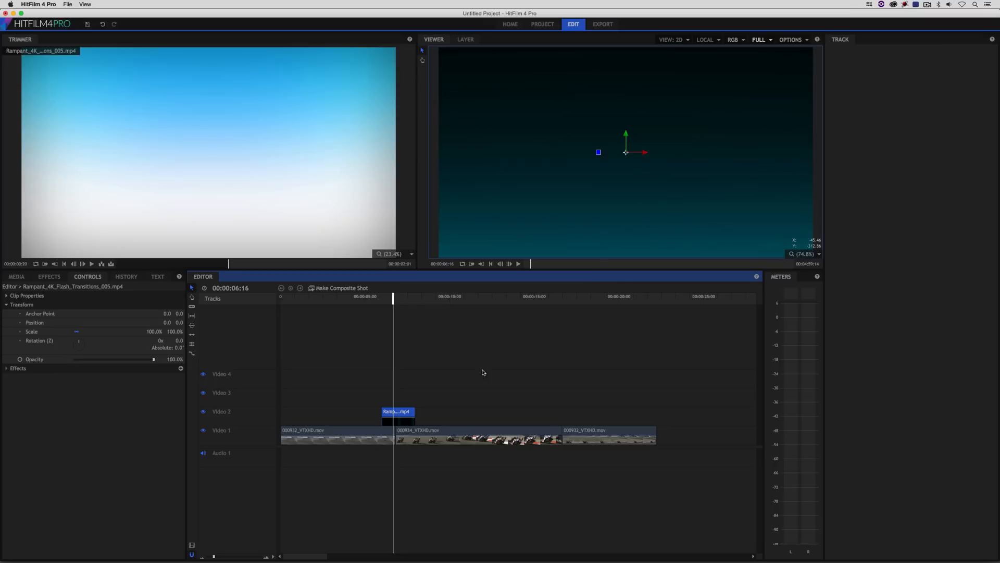
pyautogui.rightClick(396, 411)
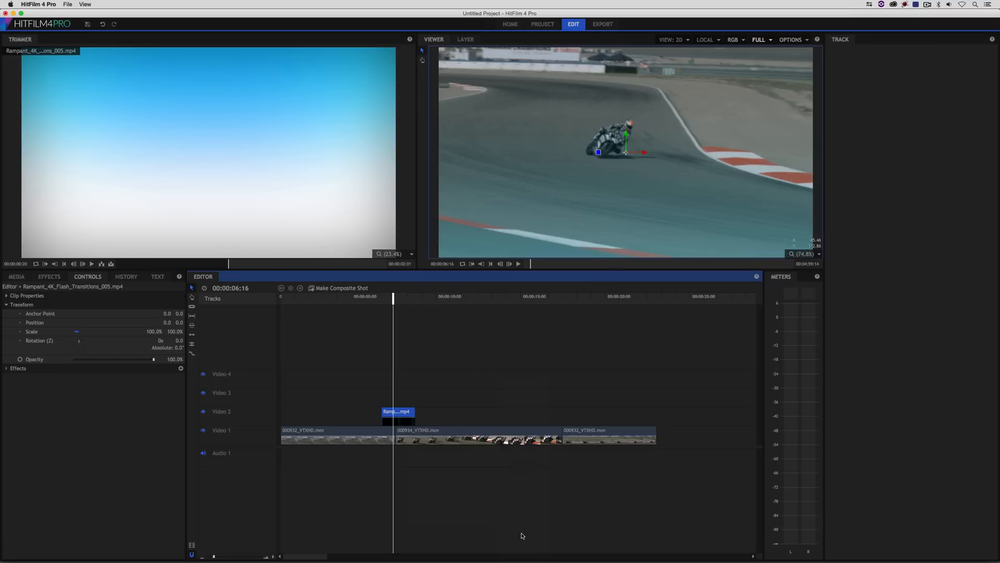
pyautogui.rightClick(397, 412)
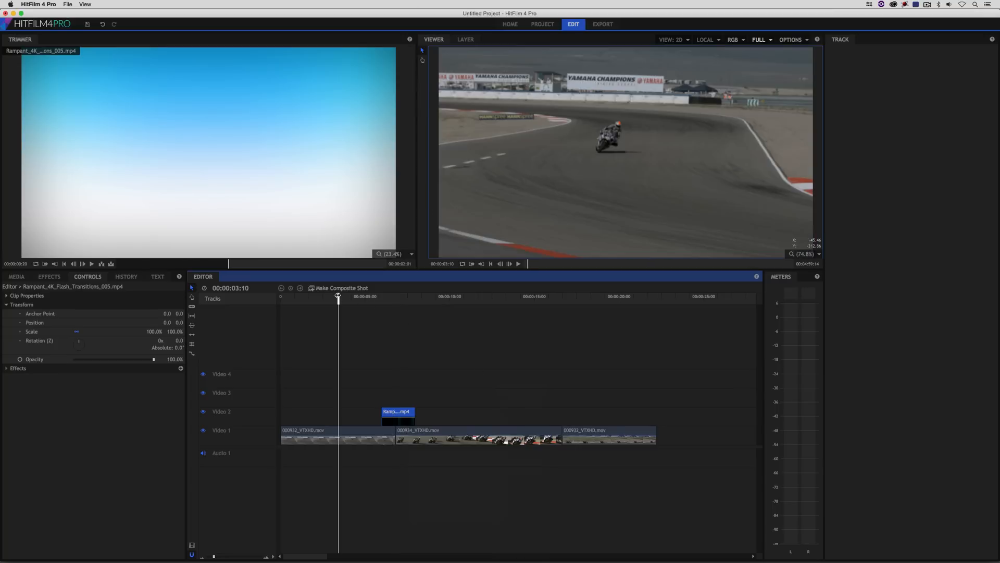
pyautogui.click(510, 263)
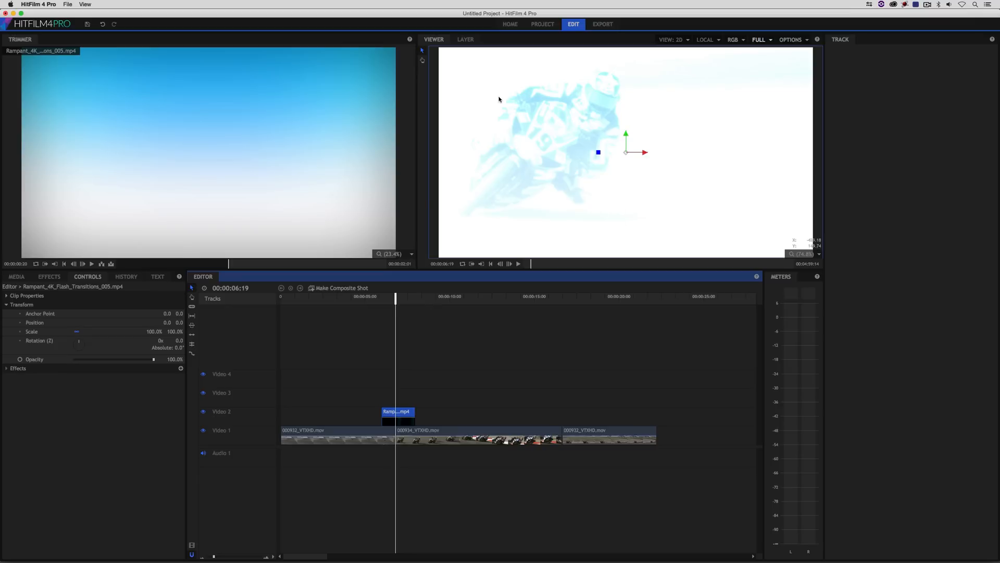
pyautogui.moveTo(598, 153)
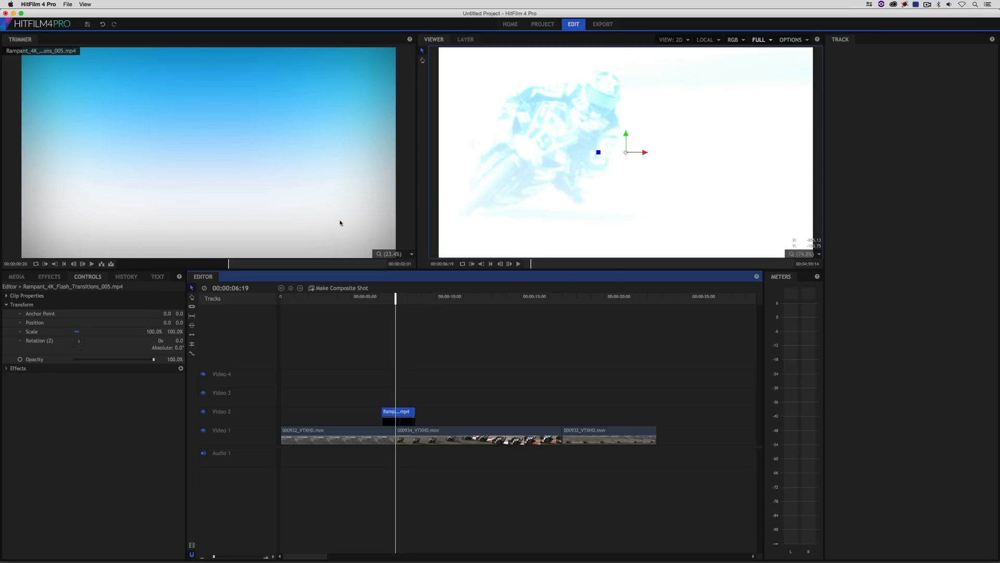
pyautogui.click(491, 264)
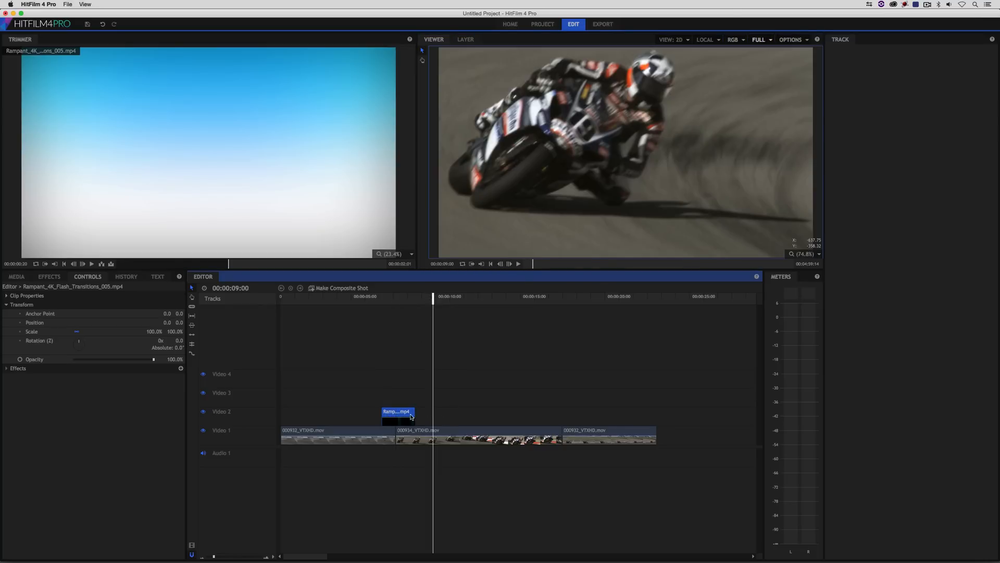
# - Show project media, delete the duplicated flash copy, and play back past the transition
pyautogui.click(17, 276)
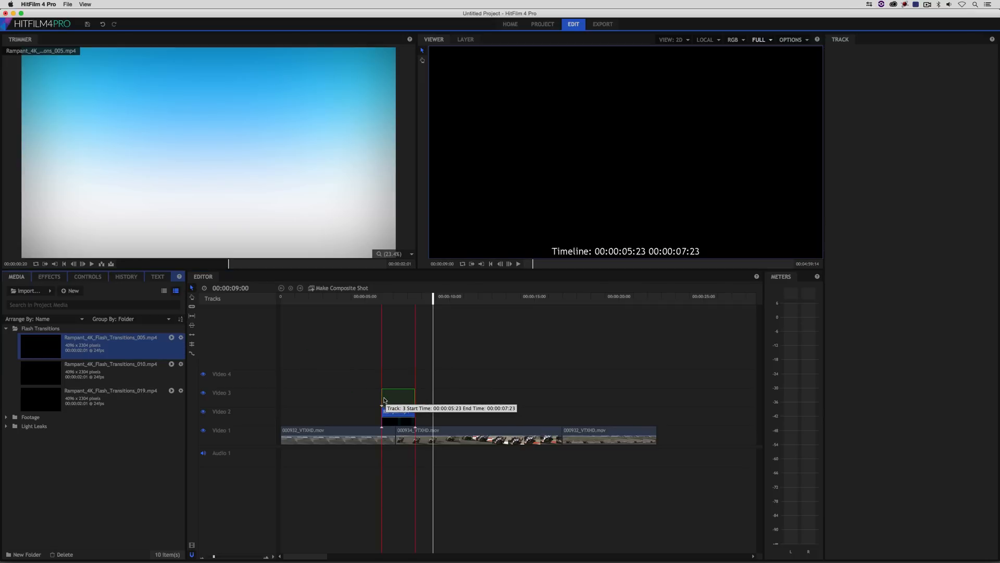
pyautogui.rightClick(398, 394)
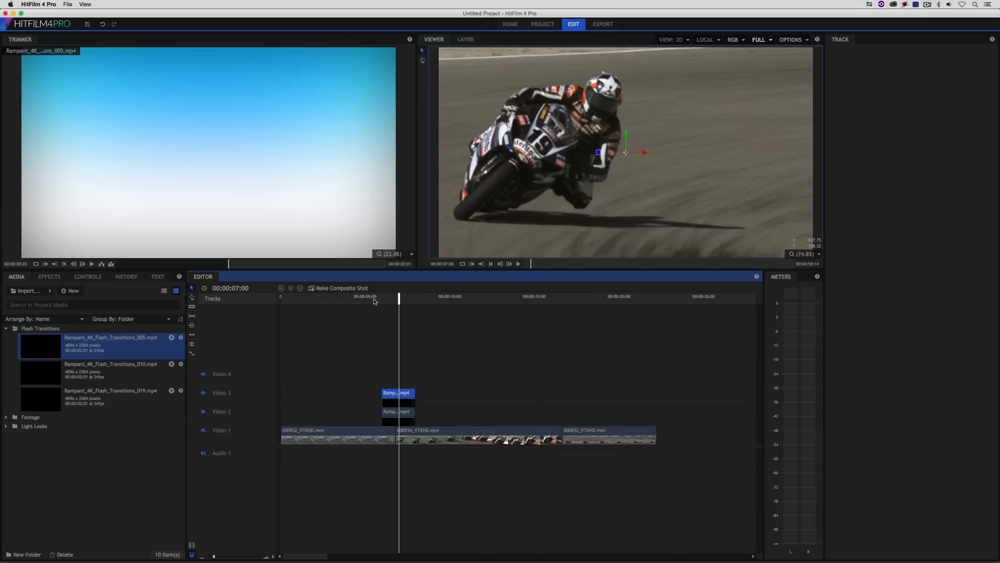
pyautogui.click(518, 264)
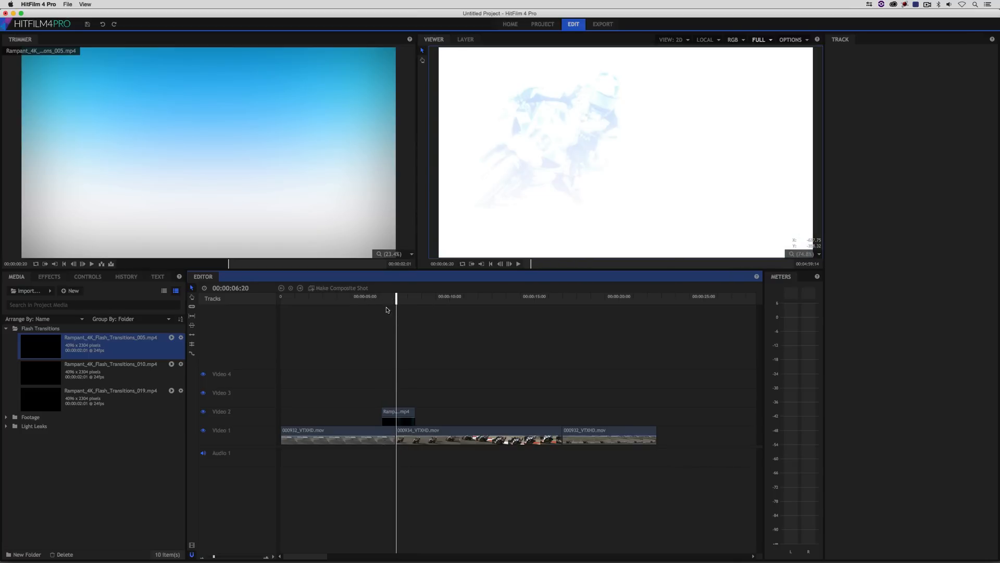
pyautogui.click(380, 296)
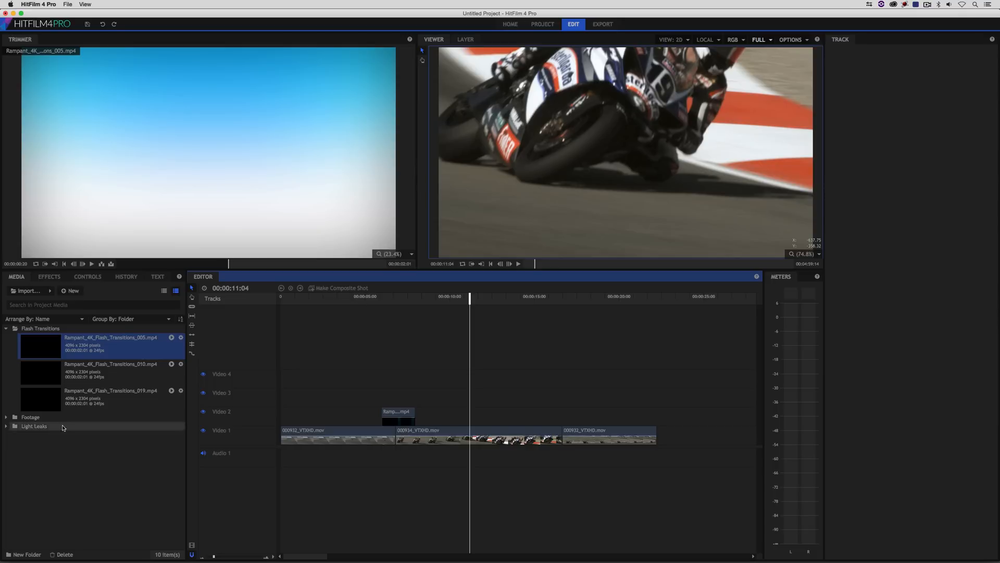
# - Place Rampant_4K_Flash_Transitions_019 on Video 2 at the second cut with Add blending
pyautogui.click(111, 394)
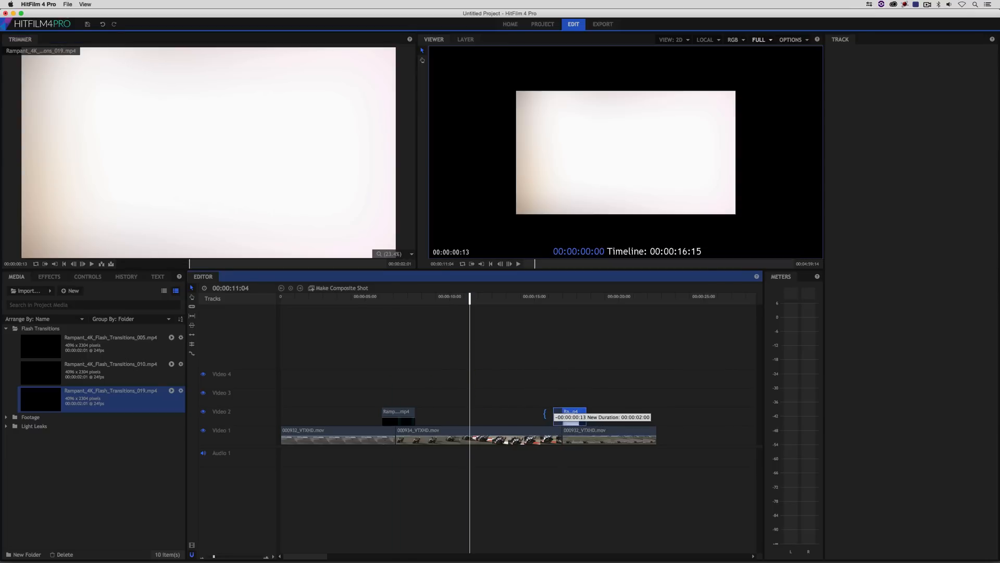
pyautogui.rightClick(567, 411)
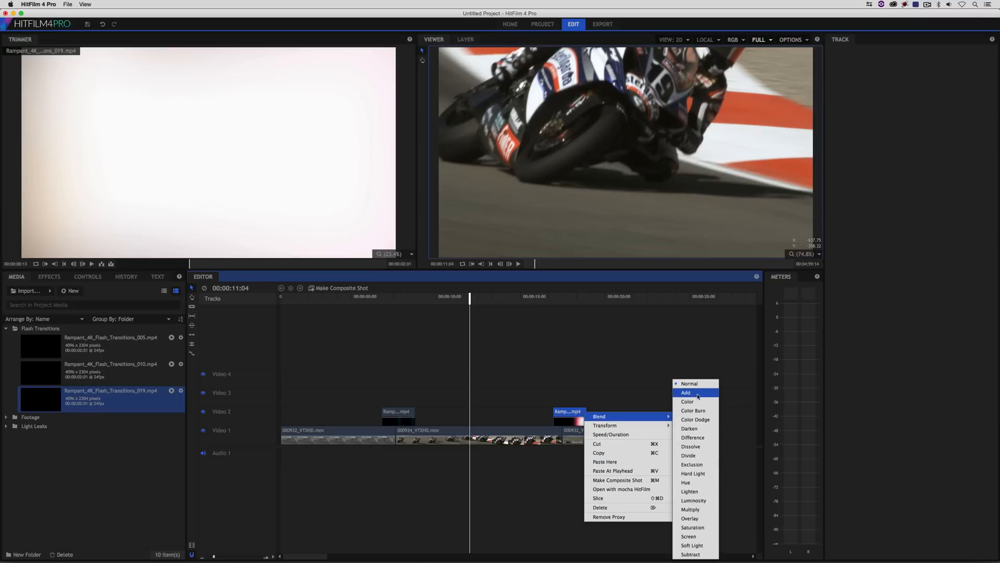
pyautogui.click(687, 392)
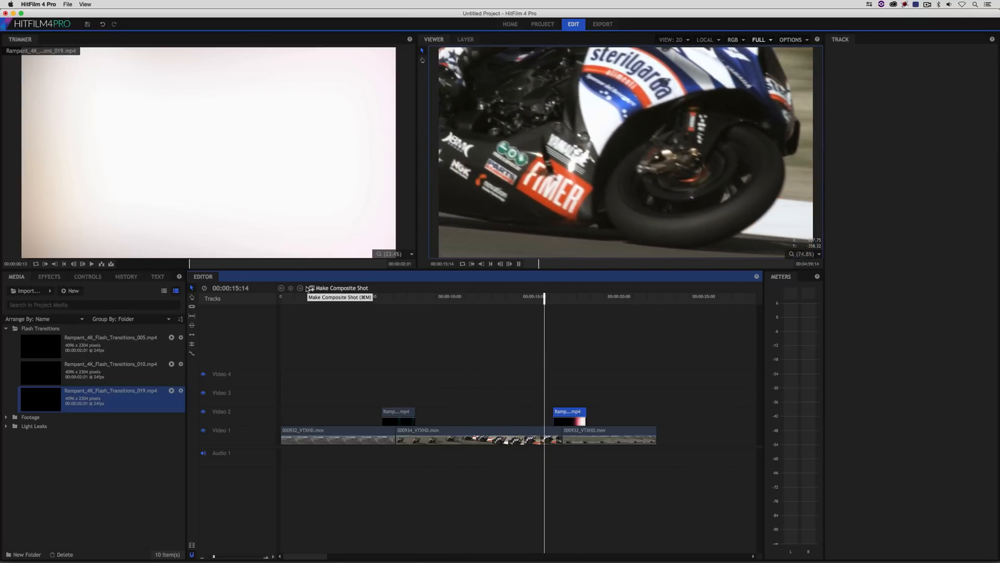
pyautogui.click(577, 296)
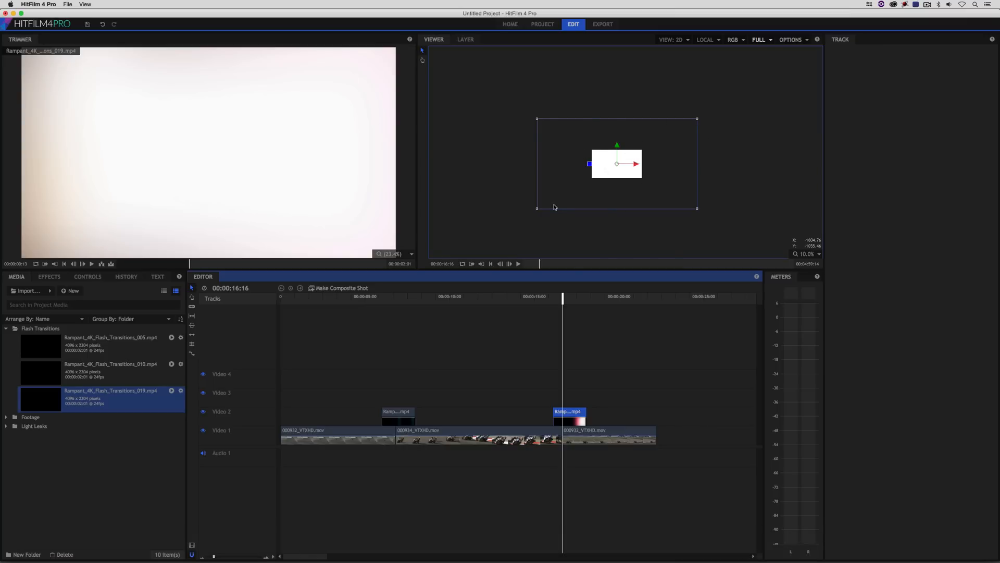
pyautogui.moveTo(554, 255)
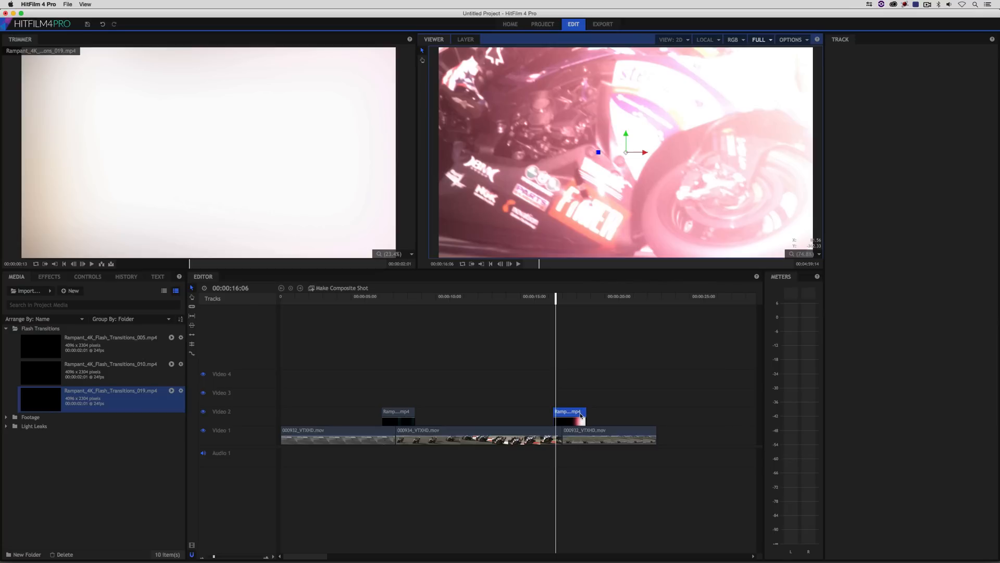
# - Apply Transform > Fit To Frame to the second and first flash clips
pyautogui.rightClick(568, 411)
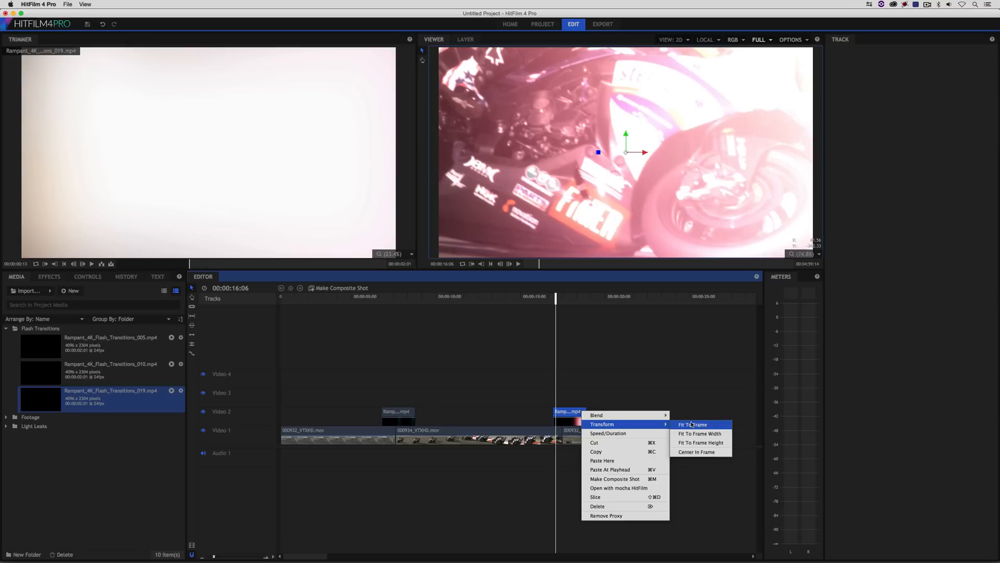
pyautogui.moveTo(716, 426)
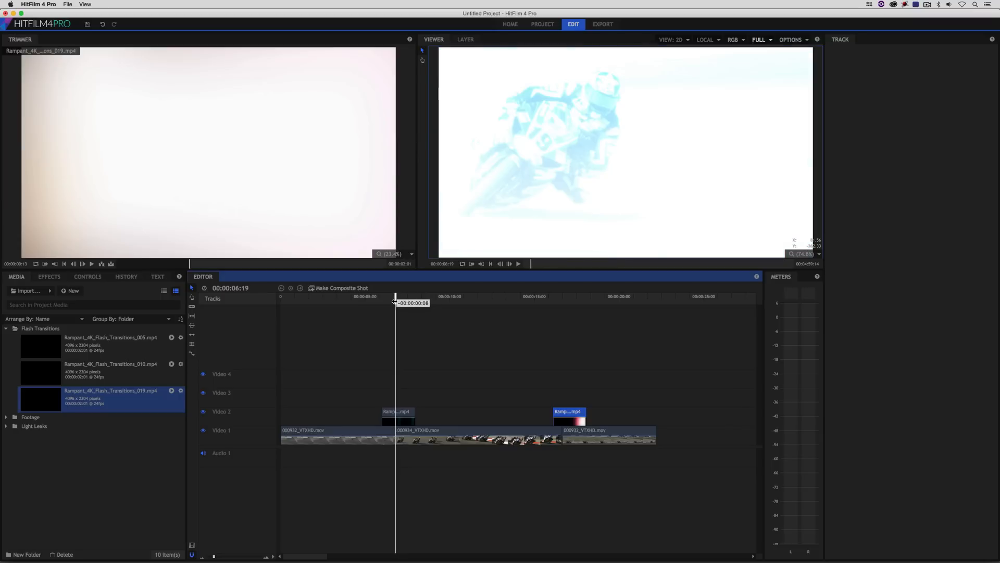
pyautogui.rightClick(395, 412)
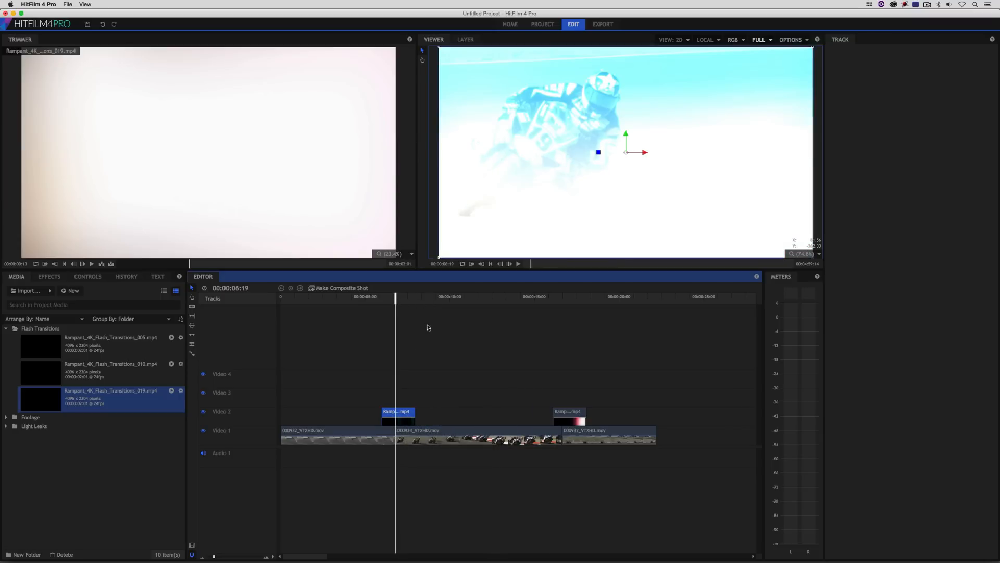
pyautogui.click(518, 263)
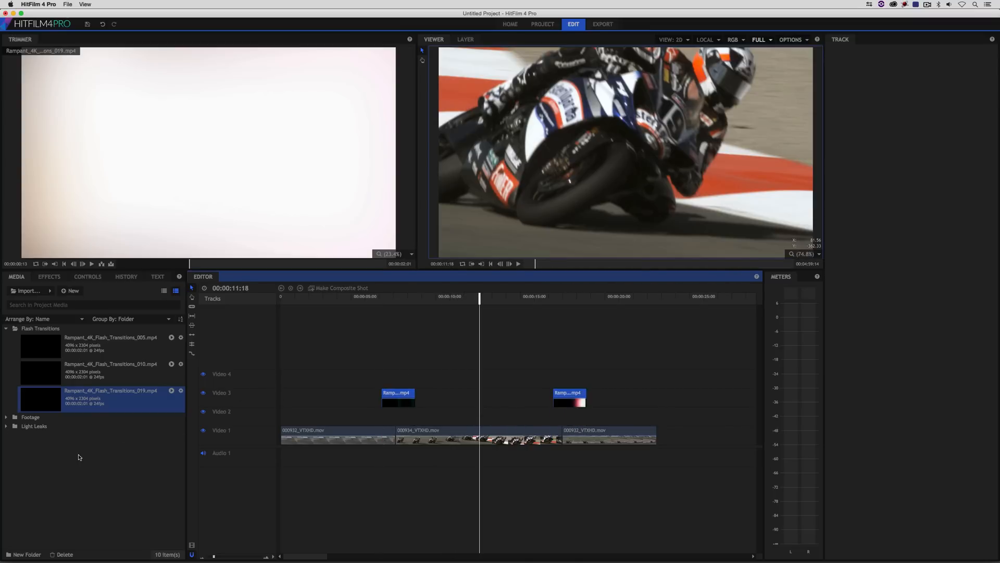
# - Collapse the Flash Transitions folder in the media list
pyautogui.click(6, 328)
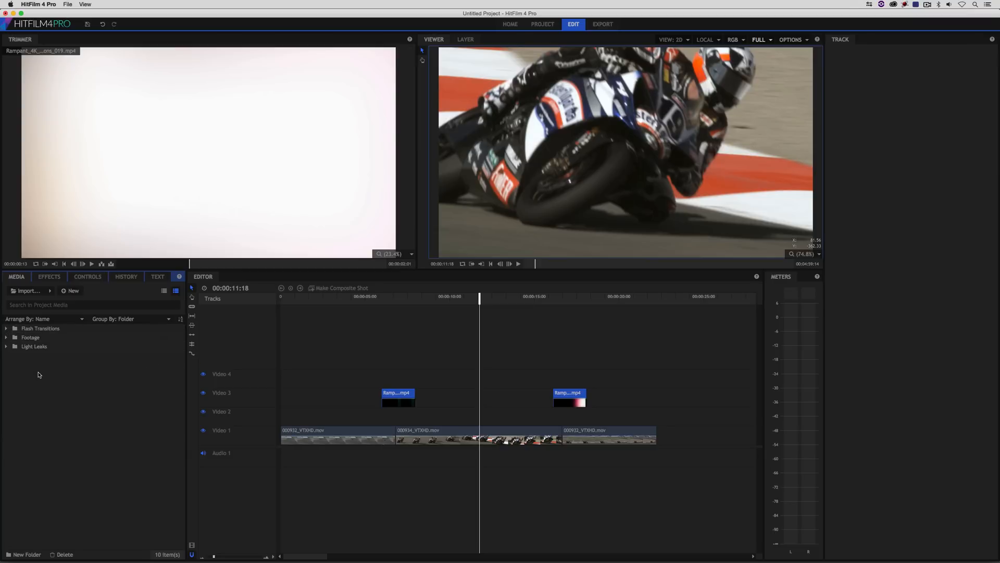
pyautogui.moveTo(55, 375)
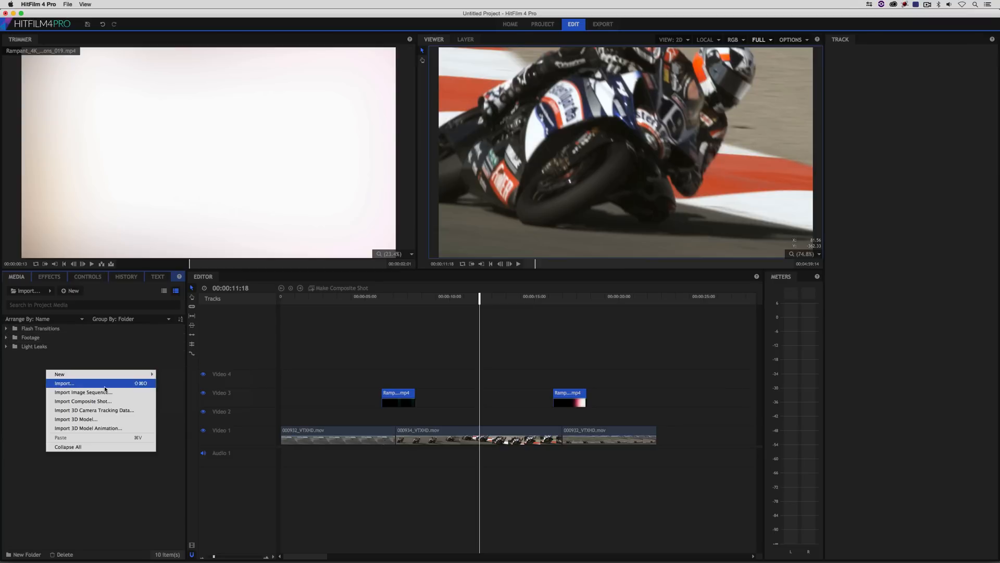
# - Import Rampant_3K_Fire_v1_023.mov from the RDT folder into the project media
pyautogui.click(63, 383)
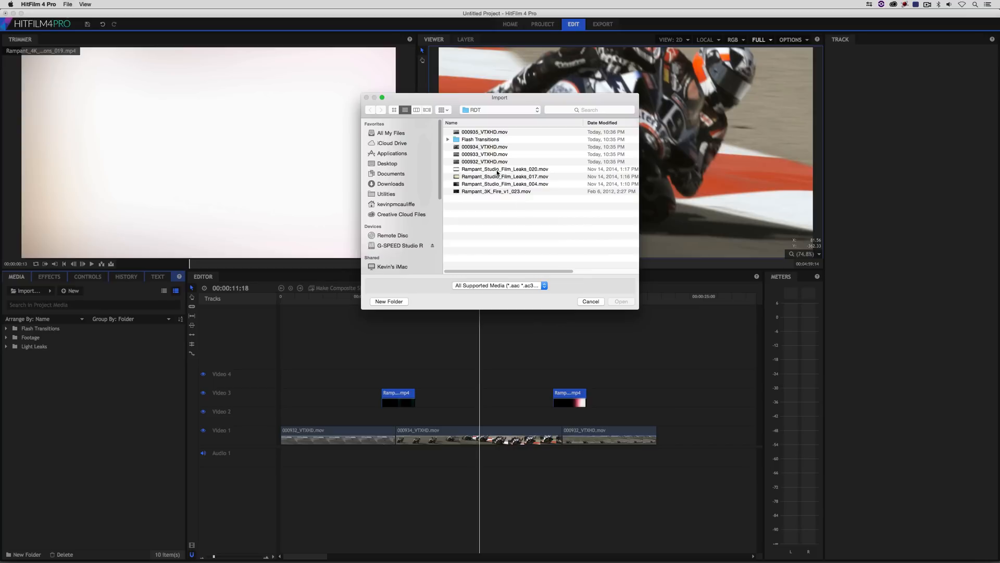
pyautogui.click(620, 302)
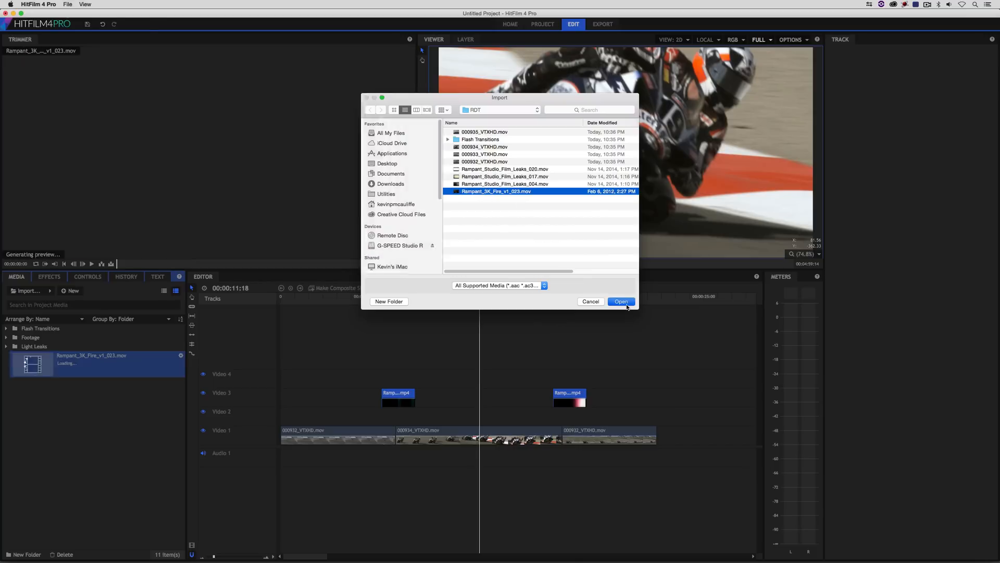
pyautogui.click(619, 301)
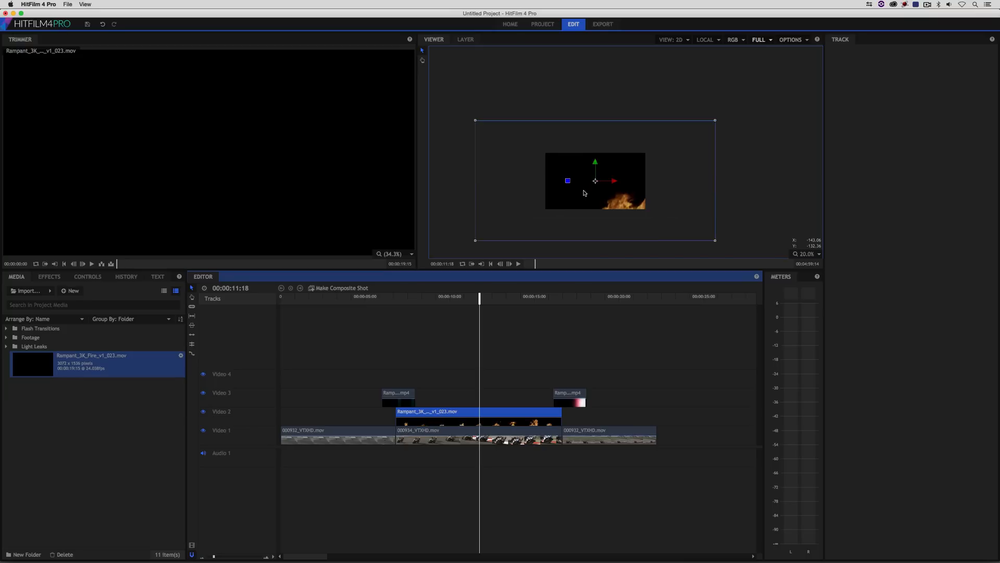
# - Position the fire clip on Video 2 over the rider and preview the placement
pyautogui.rightClick(477, 411)
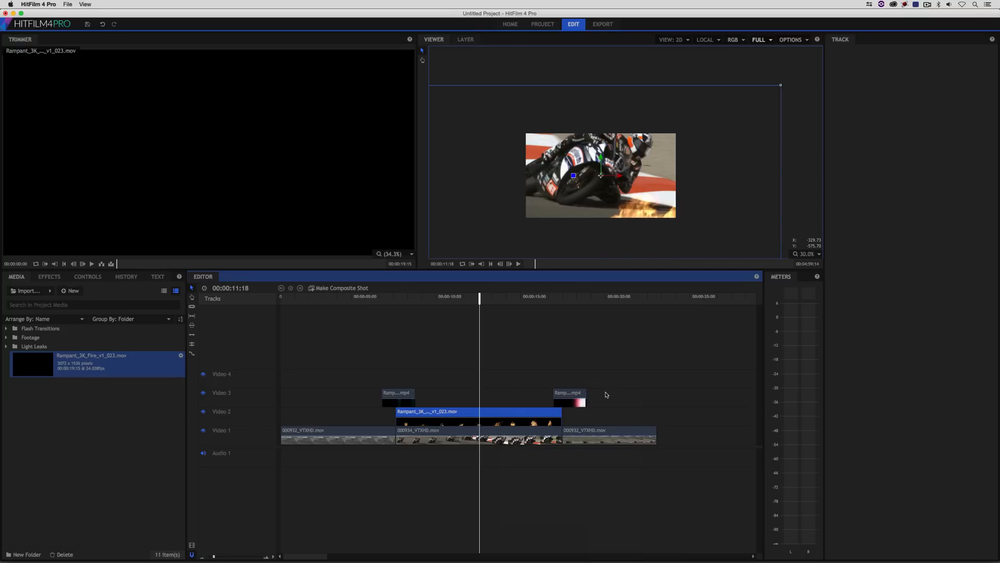
pyautogui.moveTo(633, 226)
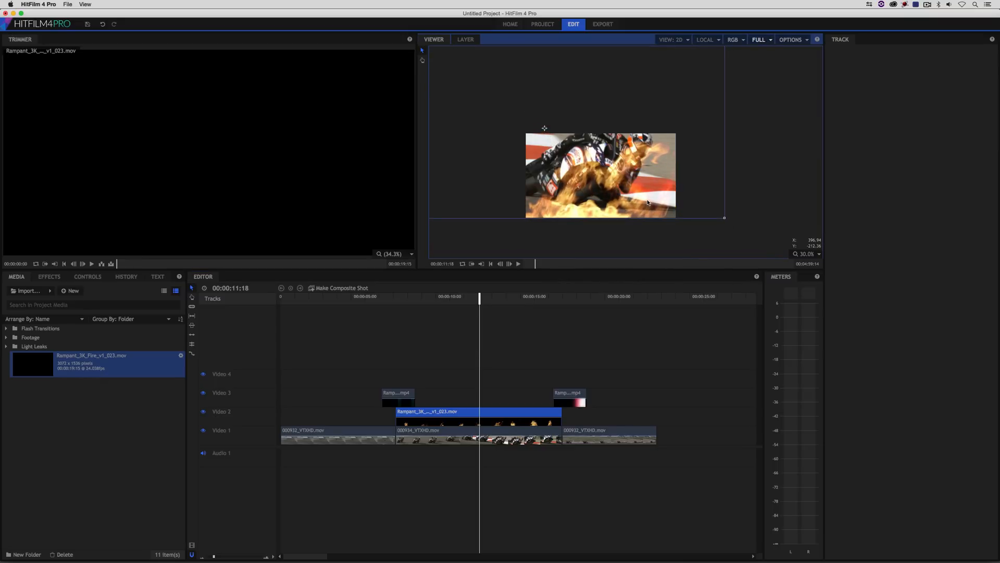
pyautogui.click(496, 297)
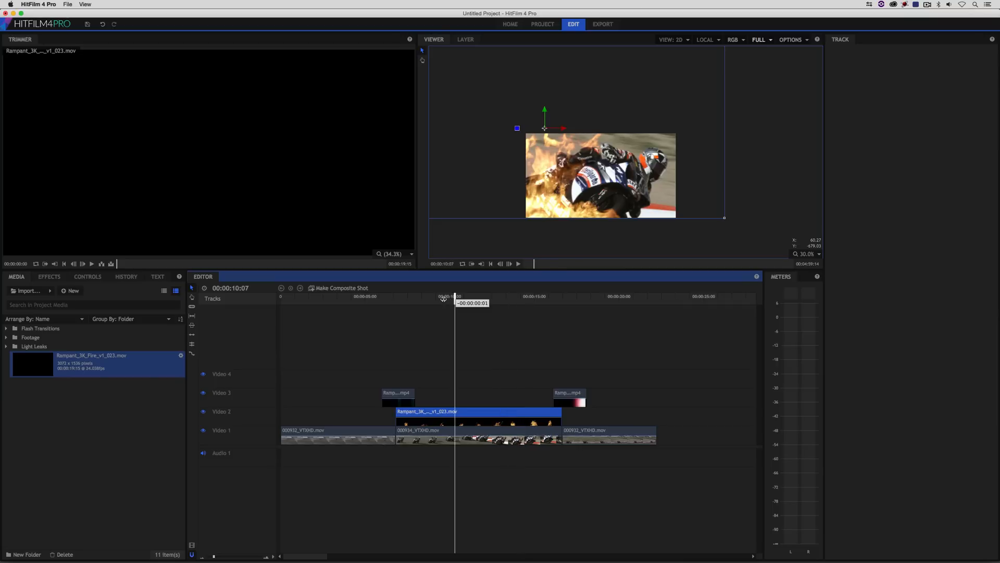
pyautogui.click(357, 296)
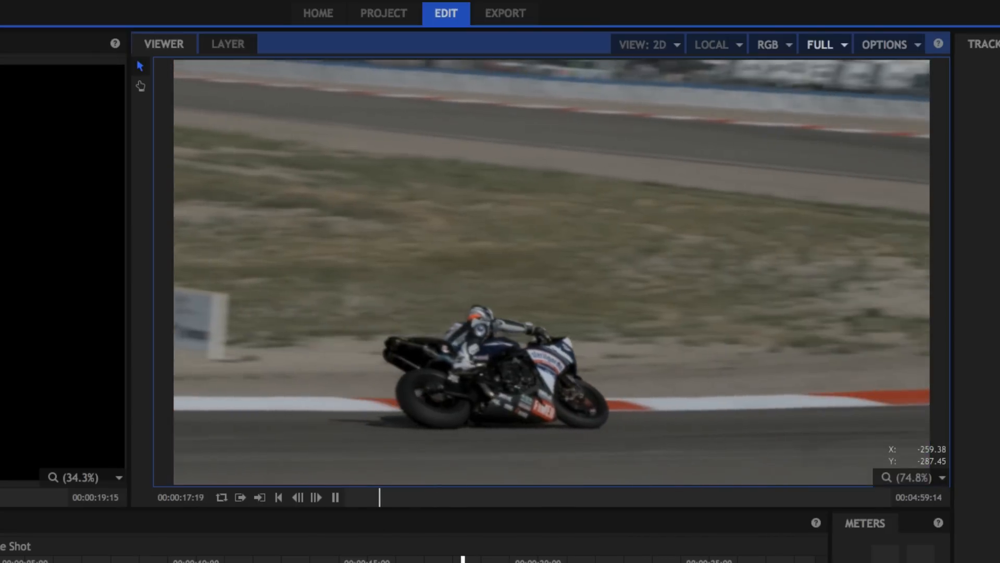
pyautogui.click(336, 497)
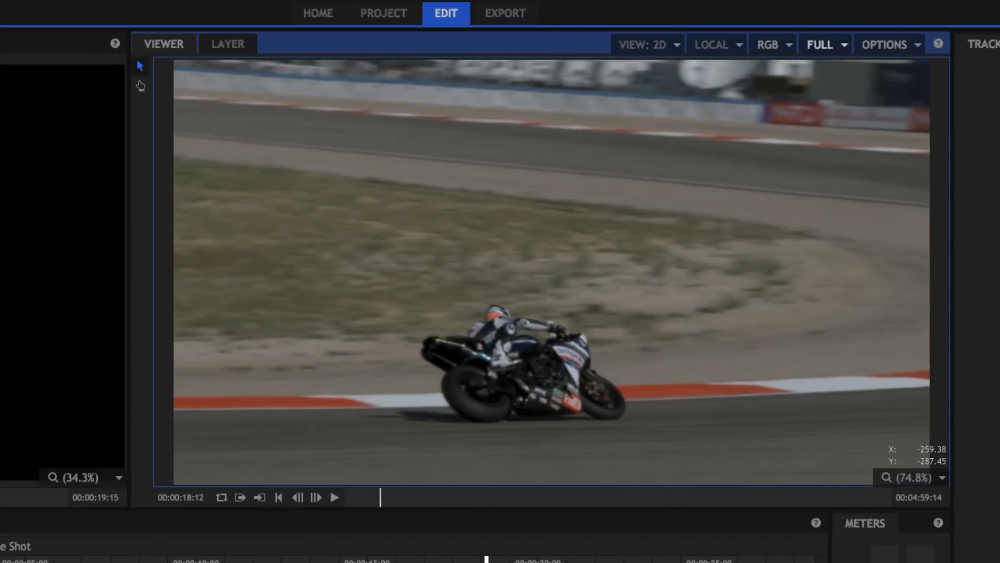
pyautogui.click(335, 498)
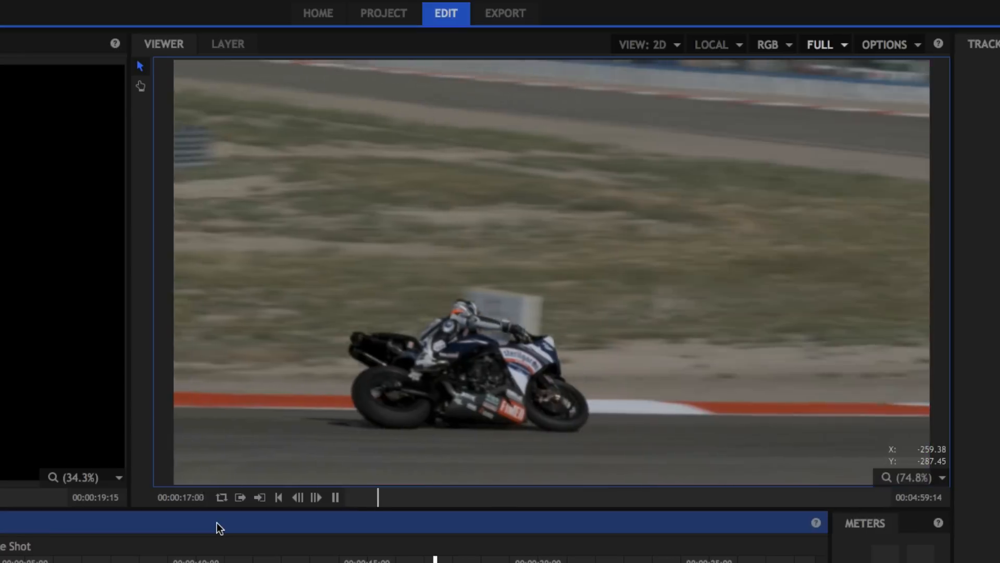
pyautogui.click(336, 497)
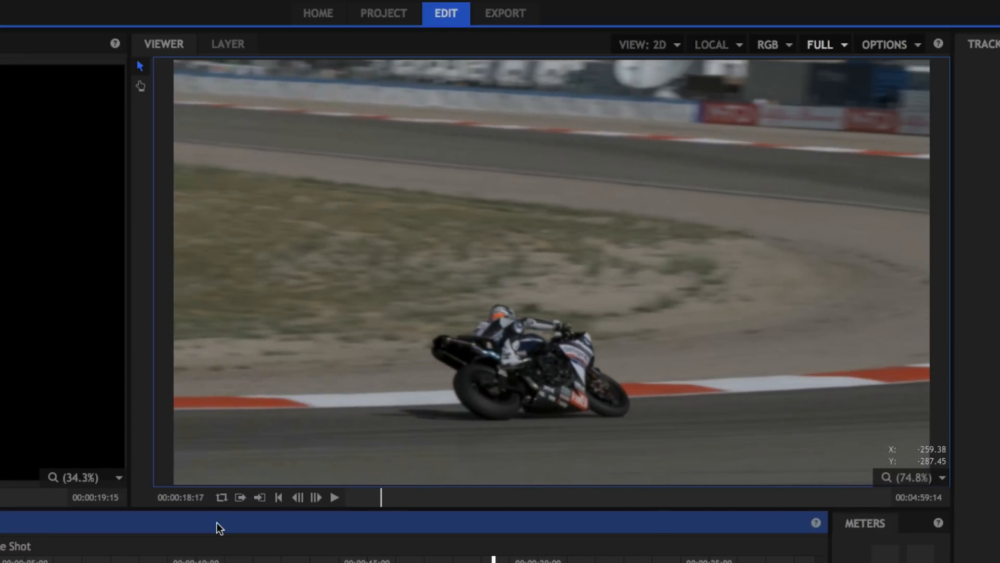